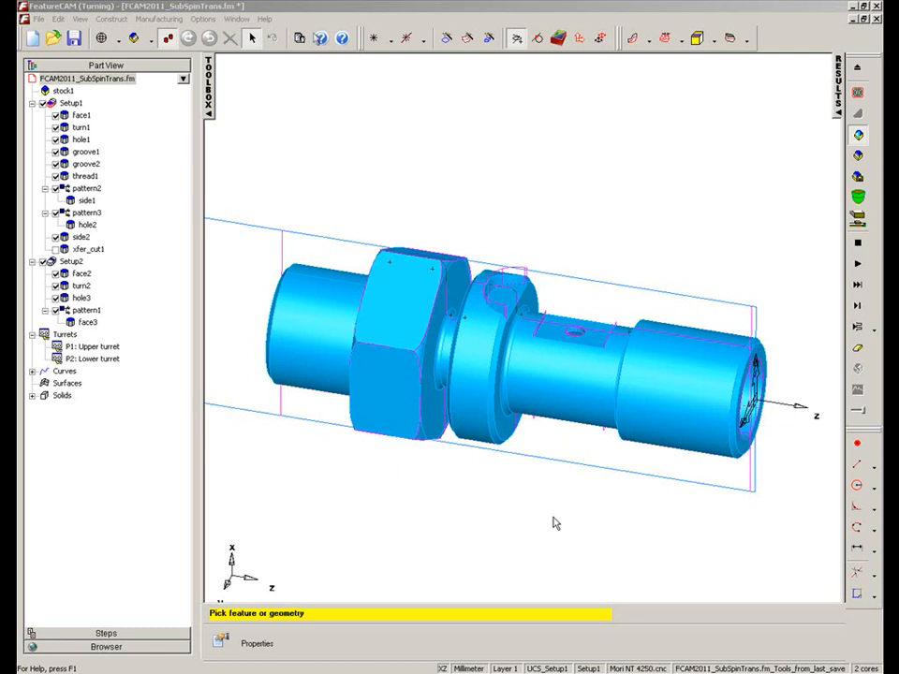
mouse_move(483, 243)
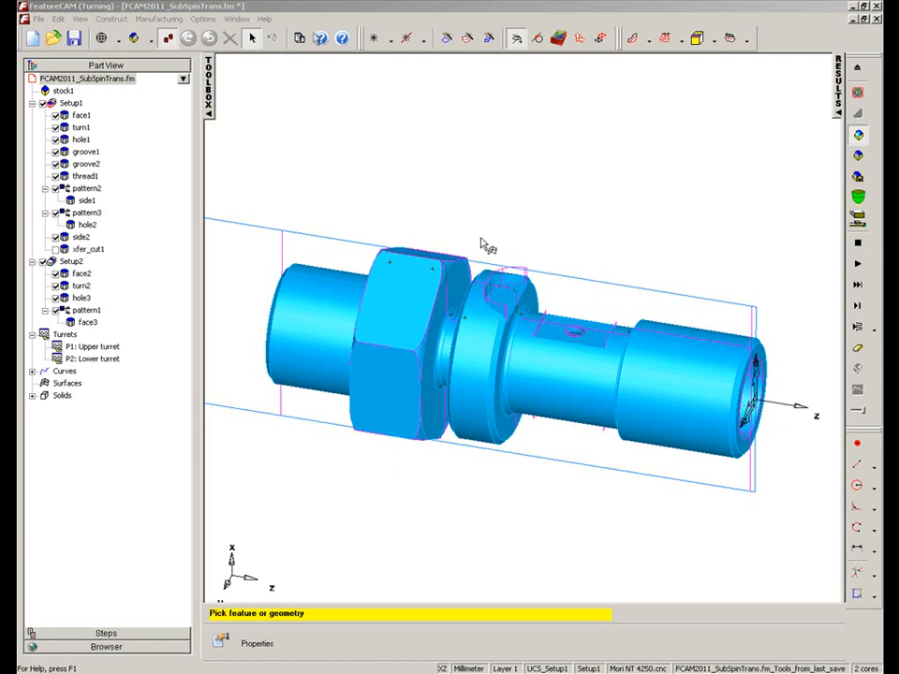
mouse_move(858, 141)
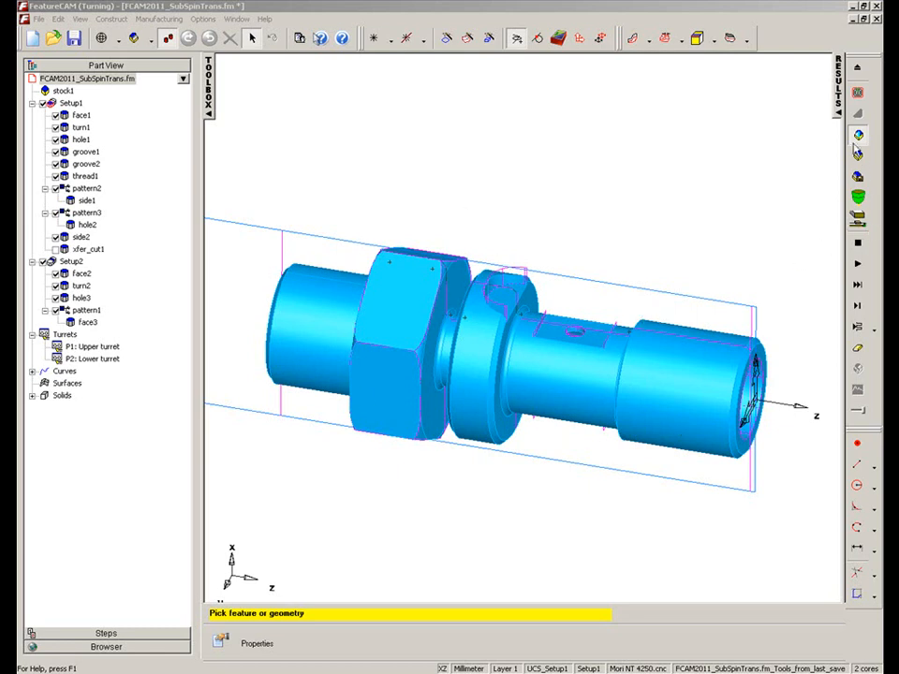
Step: Play the 3D simulation through the existing operations until the hex flange is machined
left_click(853, 266)
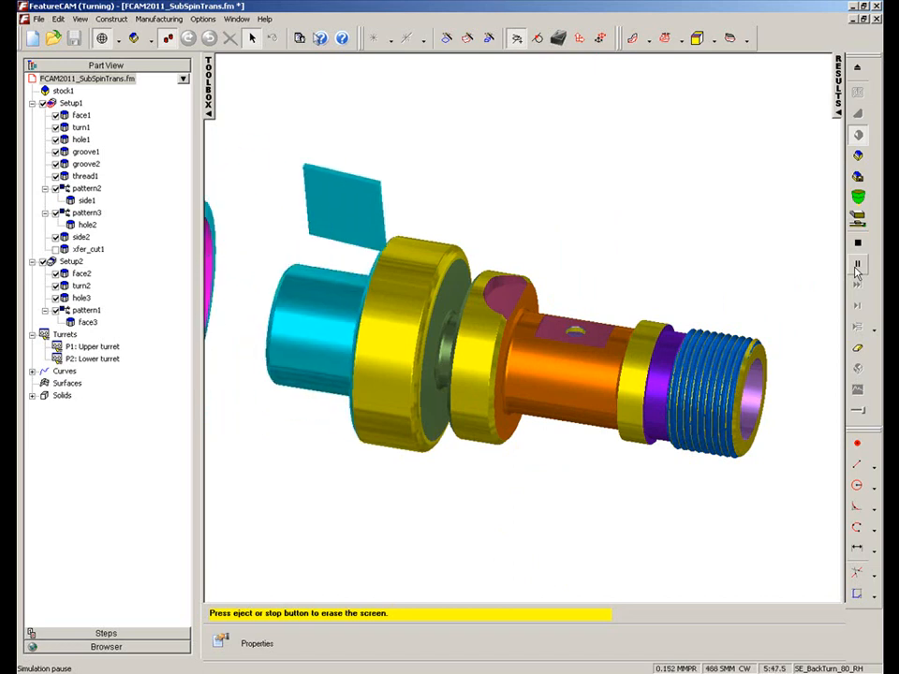
left_click(858, 266)
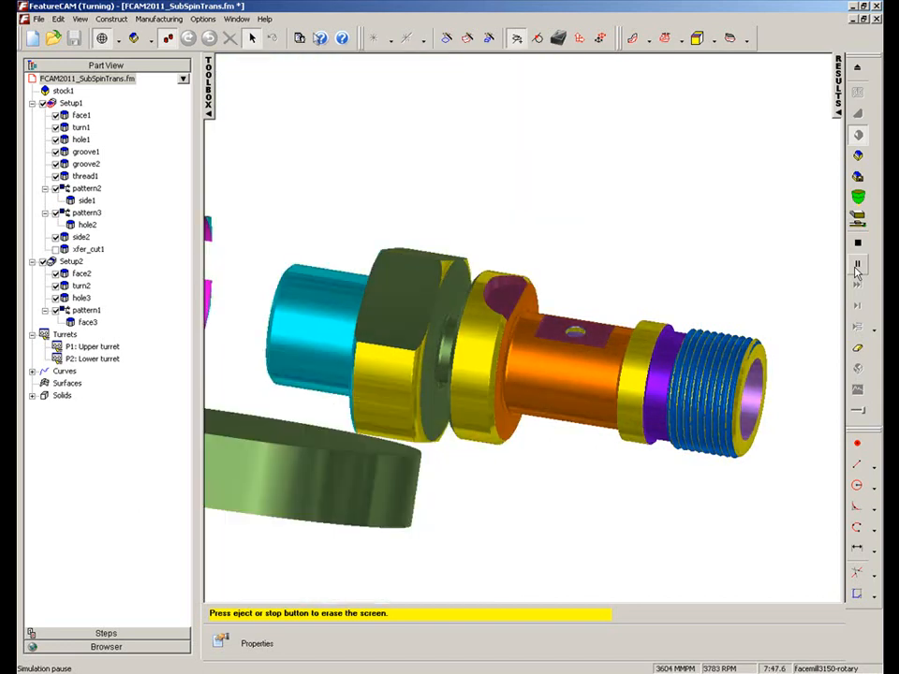
left_click(858, 264)
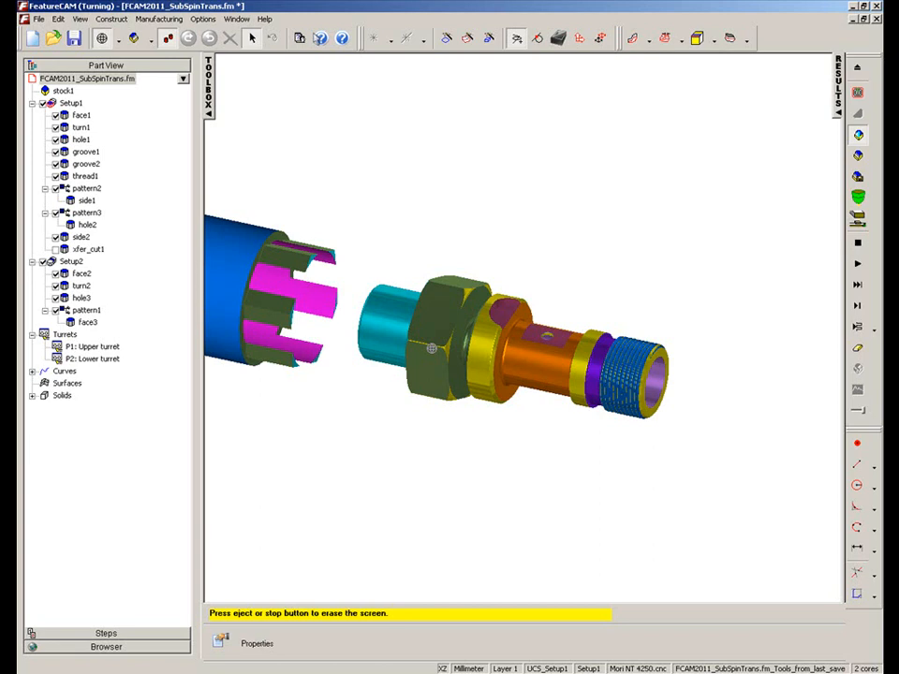
mouse_move(333, 345)
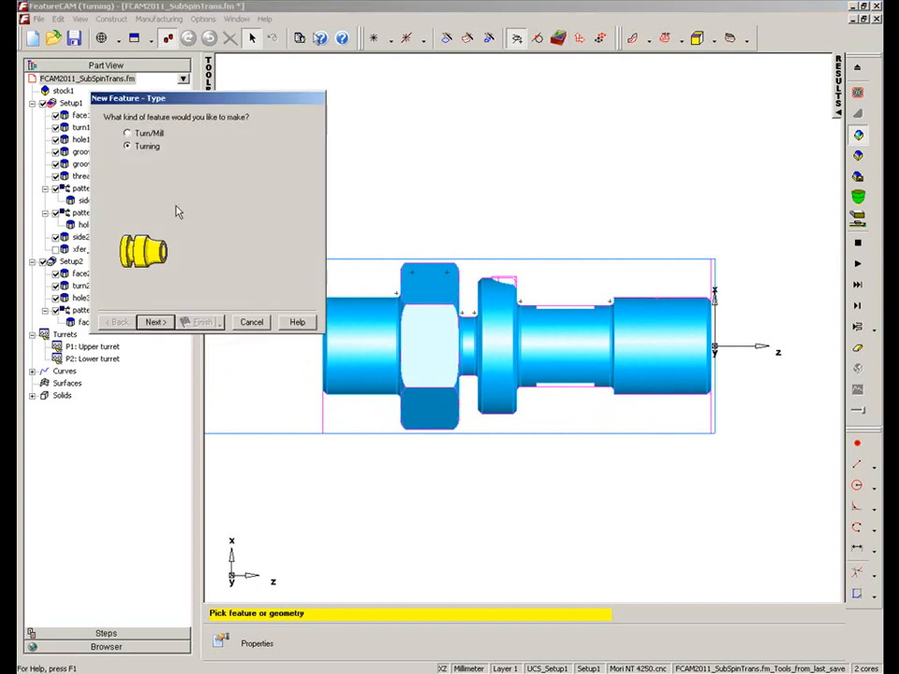
Step: Advance the New Feature wizard to the user-defined feature choices
left_click(154, 323)
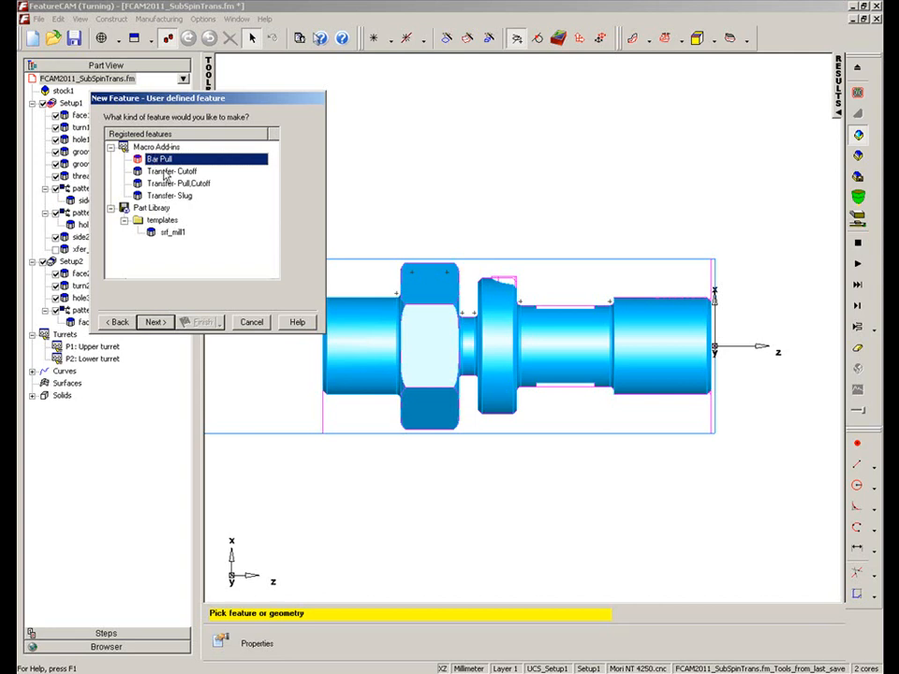
Step: Select the Transfer Cutoff macro add-in and continue to its dimension values
left_click(187, 183)
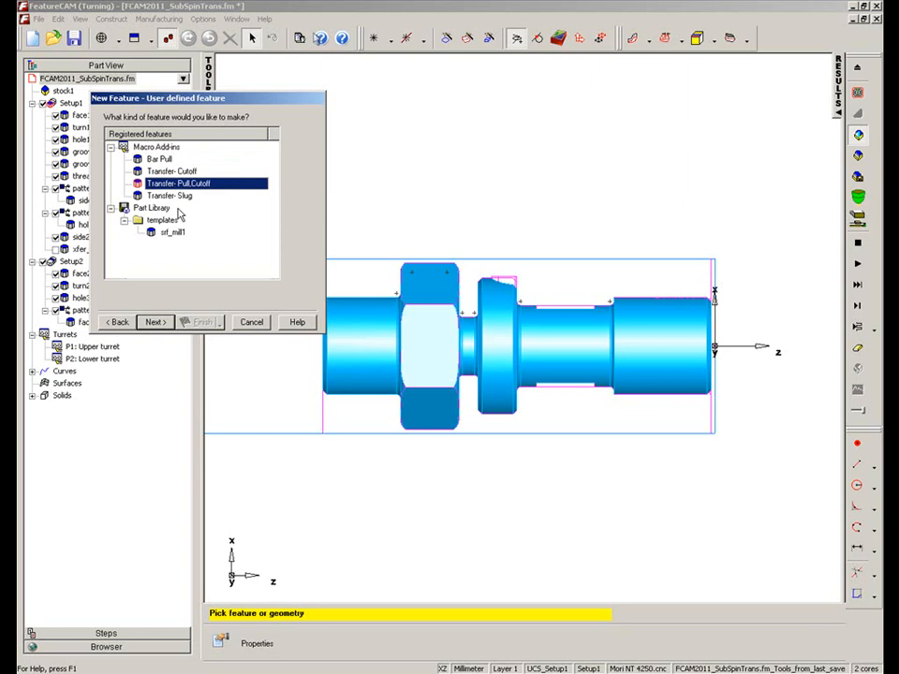
left_click(169, 172)
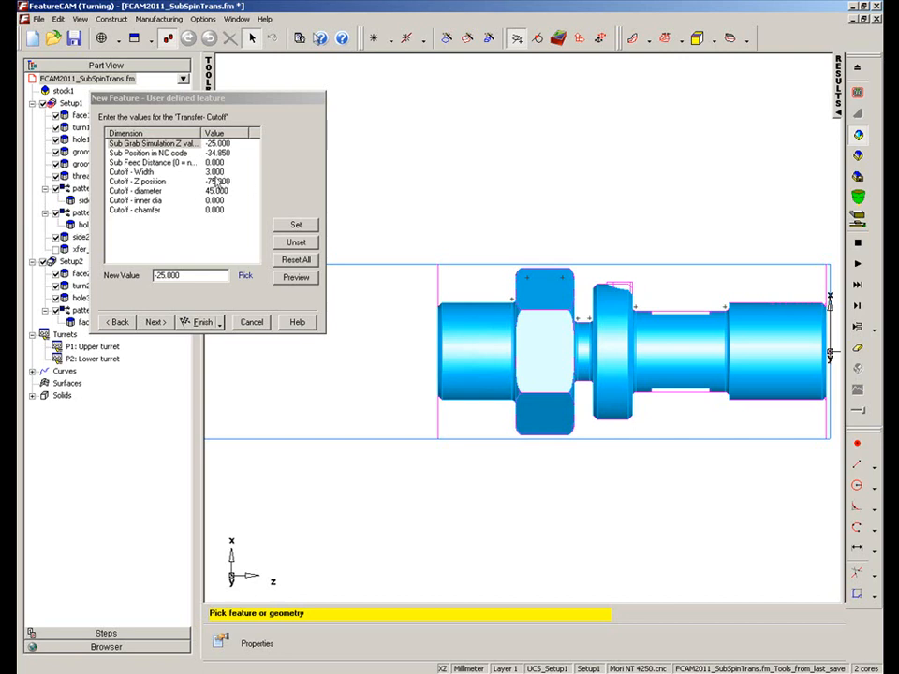
Step: Set Cutoff - Z position to about -103 by picking the location on the part
left_click(143, 180)
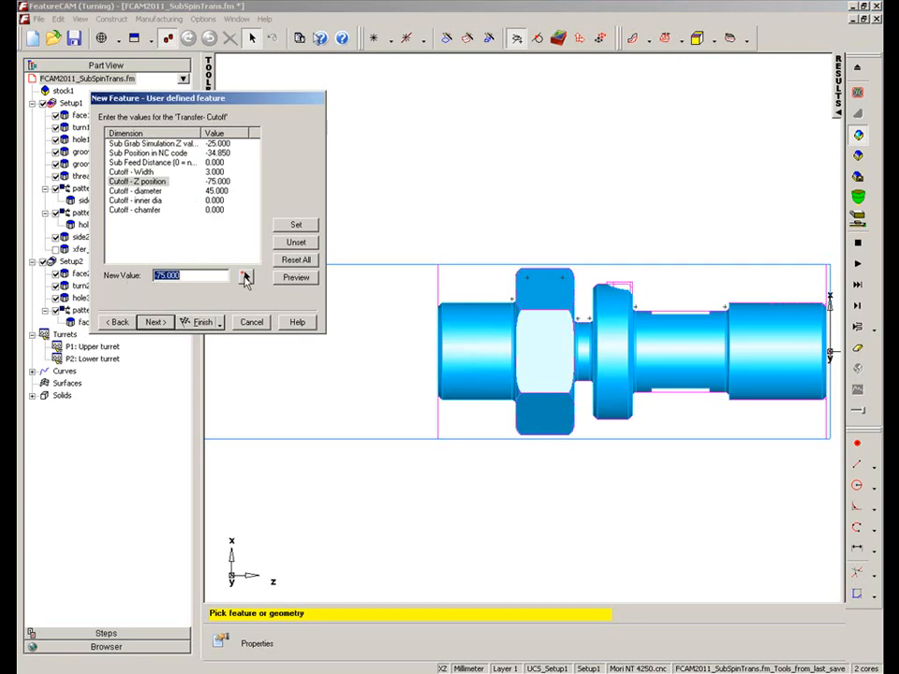
left_click(196, 323)
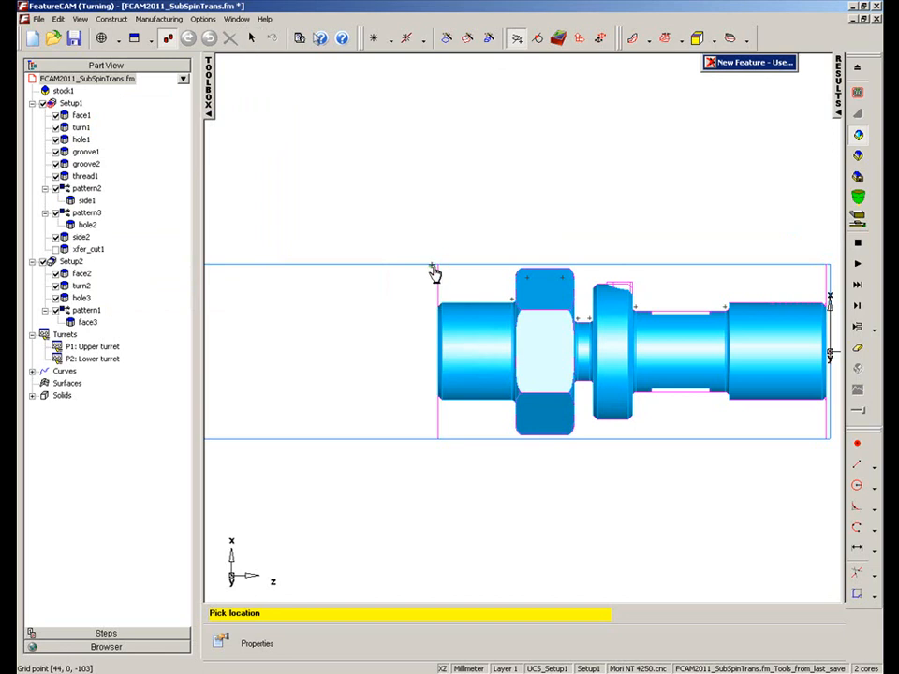
left_click(750, 68)
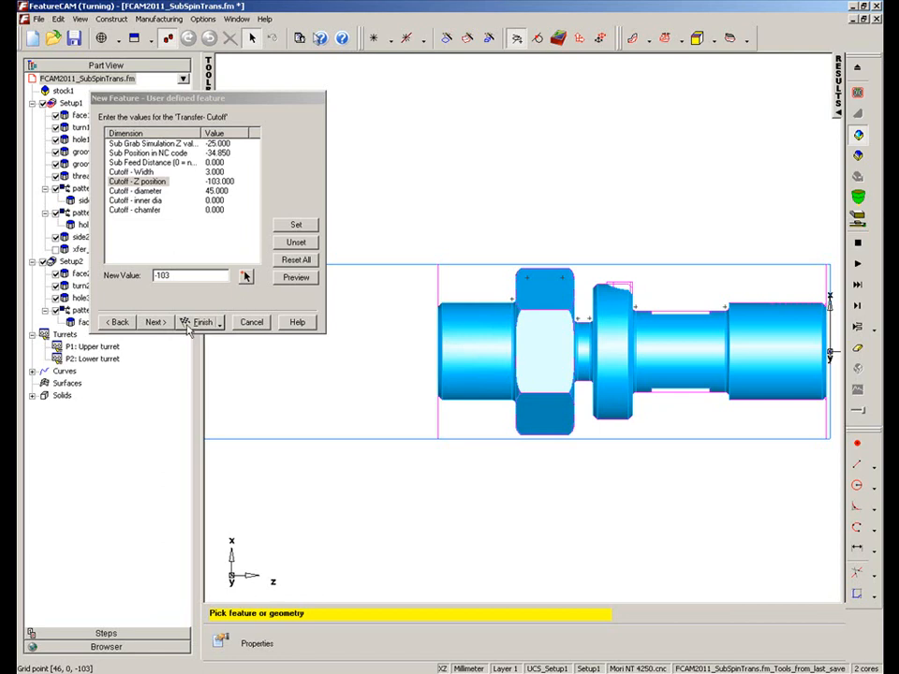
left_click(154, 323)
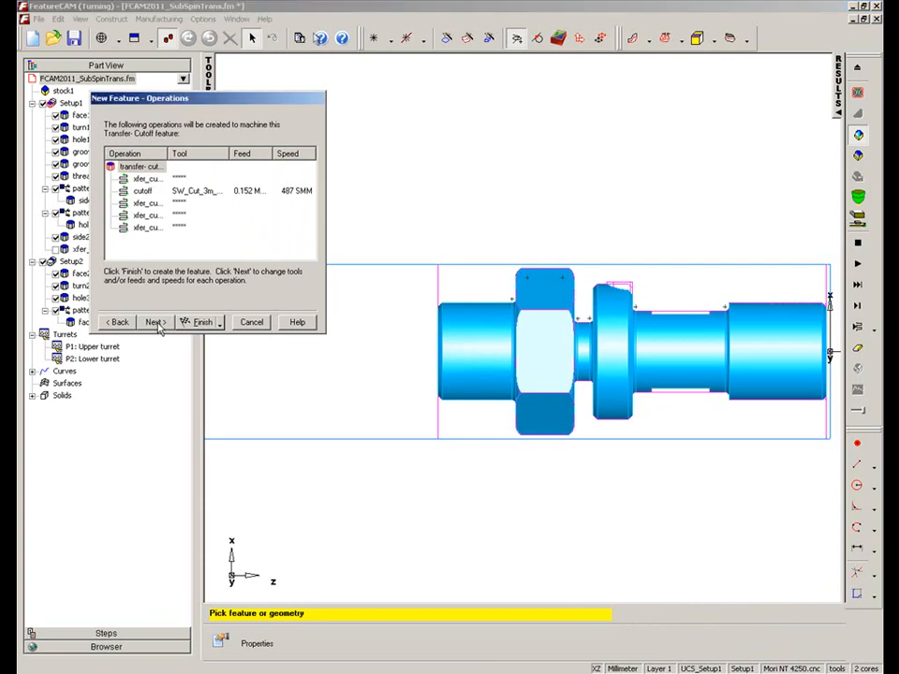
Step: Accept the default operations and tool, creating feature 'xfer_cut2' in the part tree
left_click(153, 322)
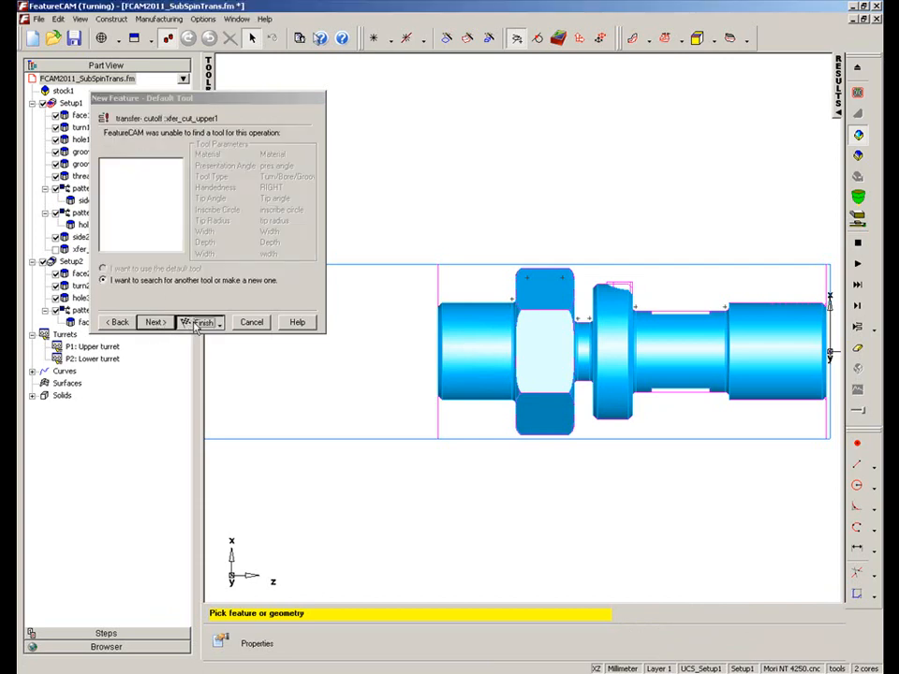
left_click(197, 322)
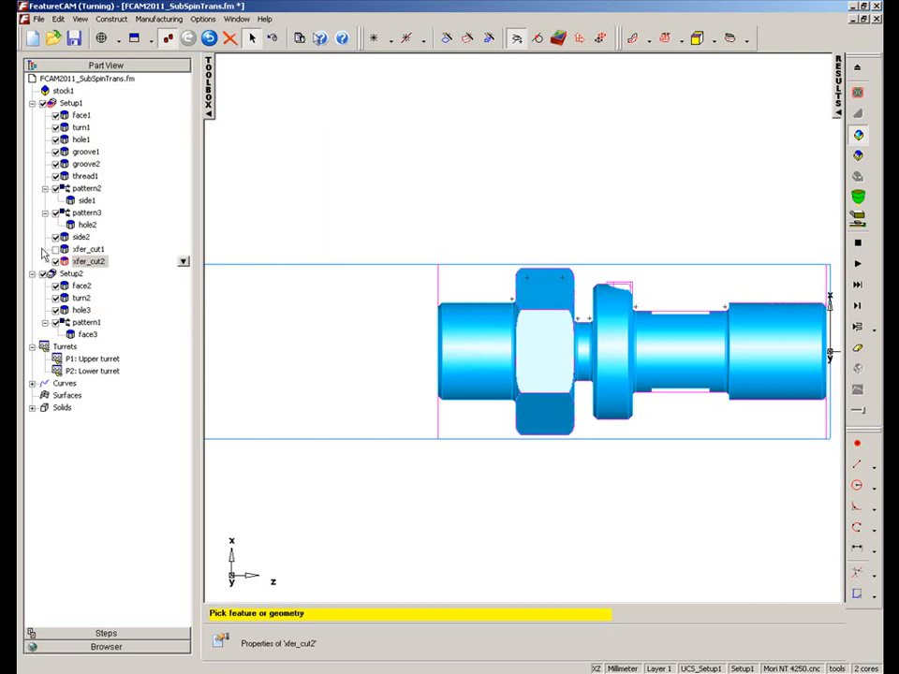
mouse_move(101, 262)
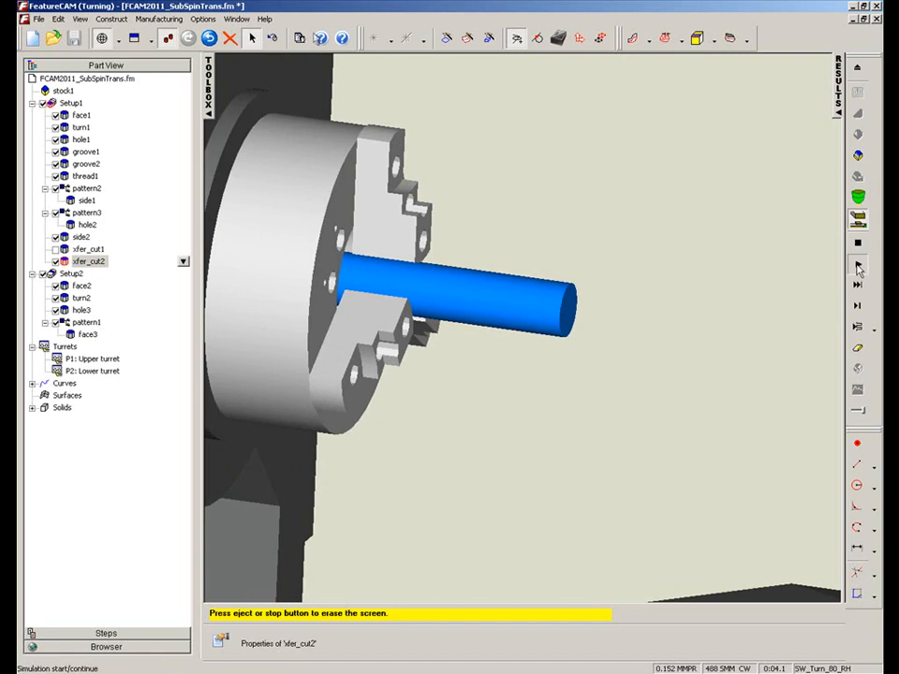
Step: Pause the machine simulation while the tool cuts the bar stock in the chuck
left_click(858, 270)
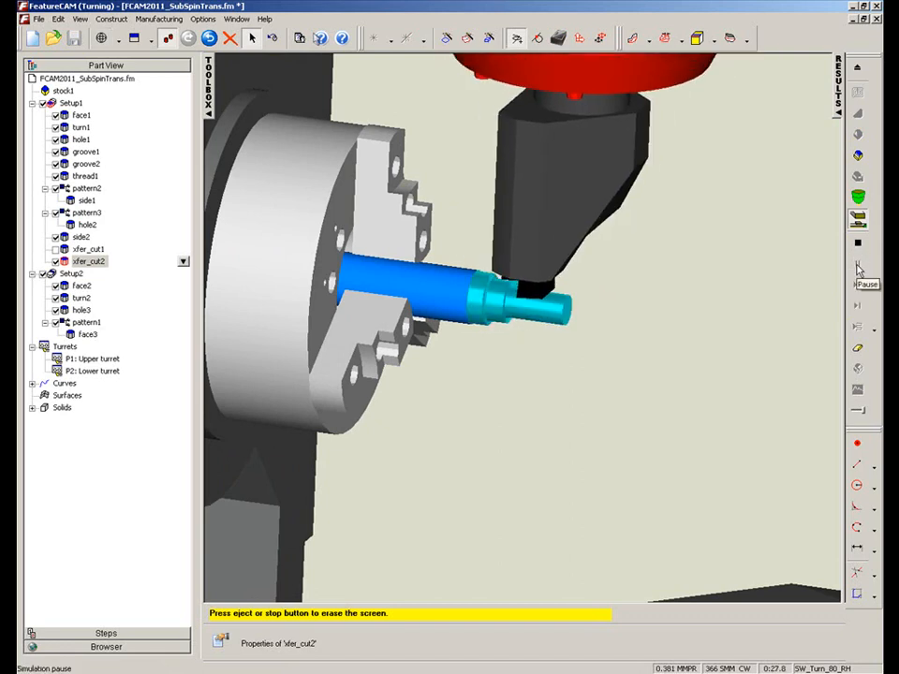